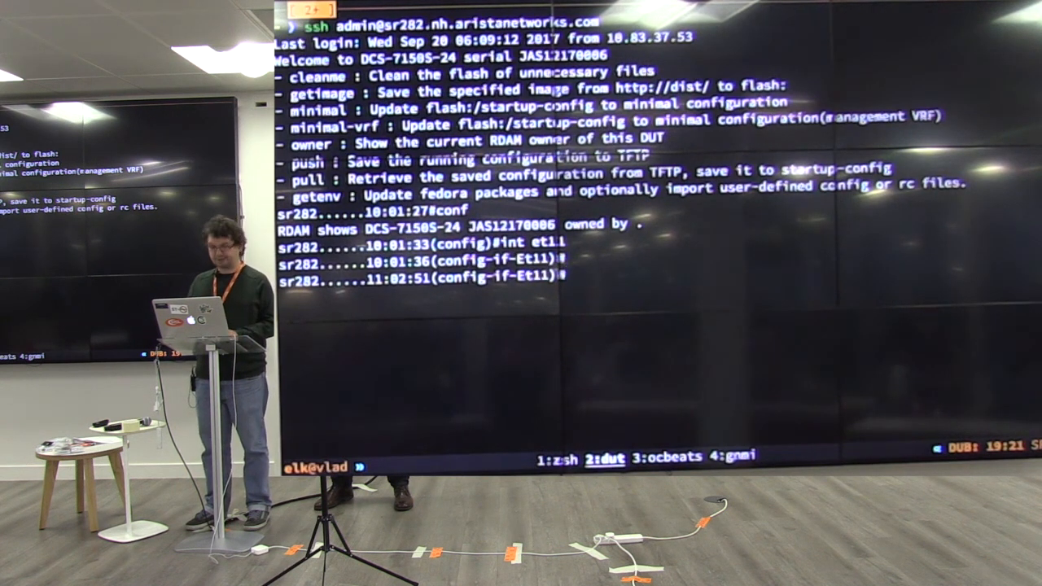
pyautogui.write('sh')
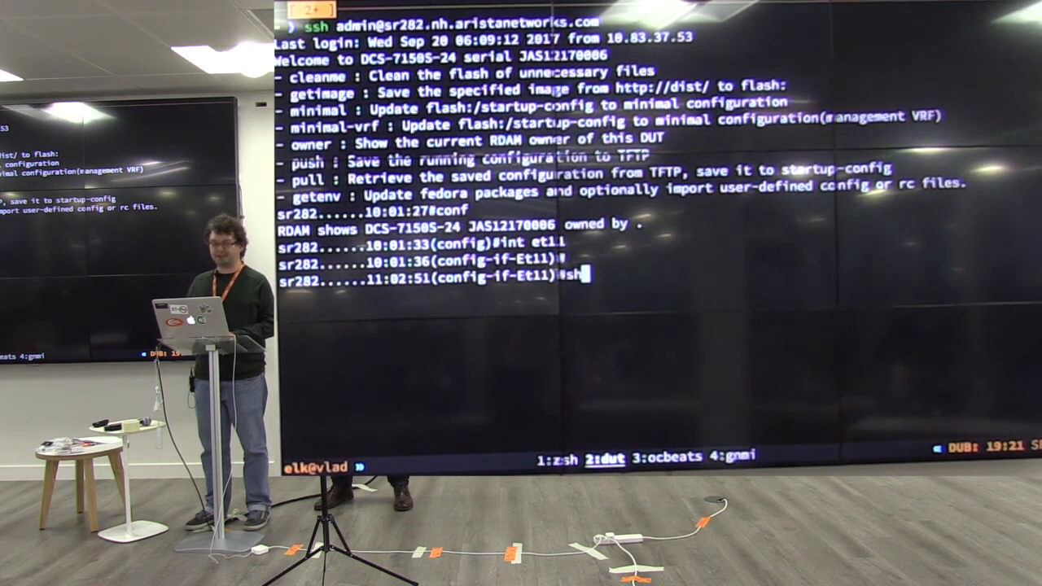
pyautogui.write('ru')
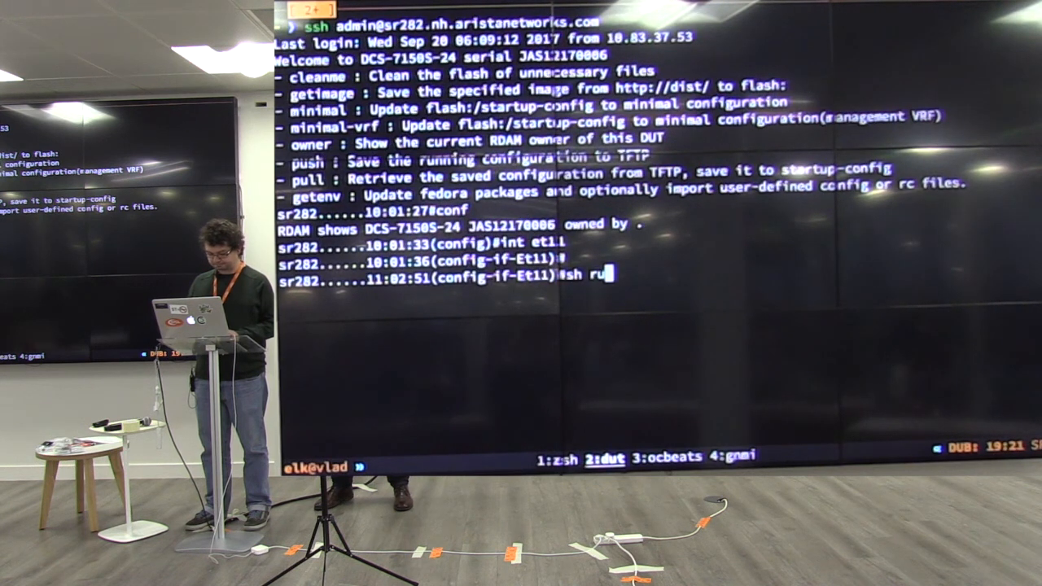
pyautogui.write('| s da')
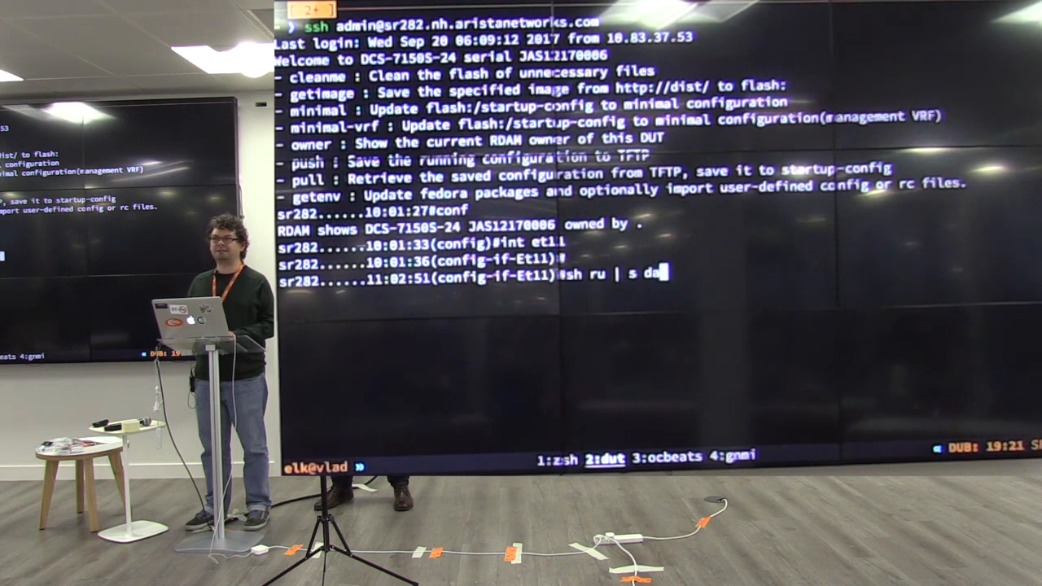